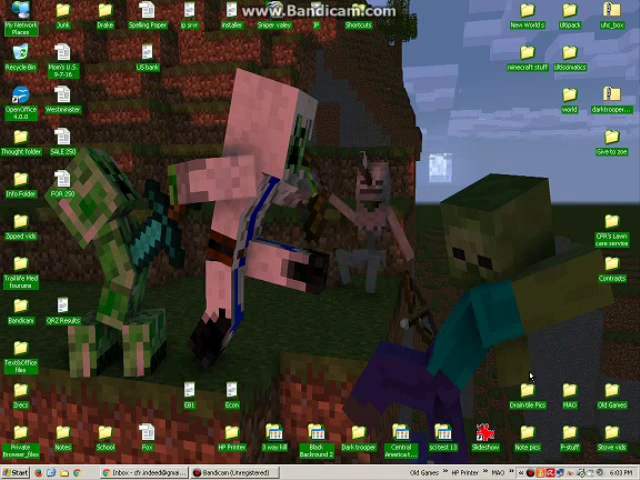
mouse_move(608, 176)
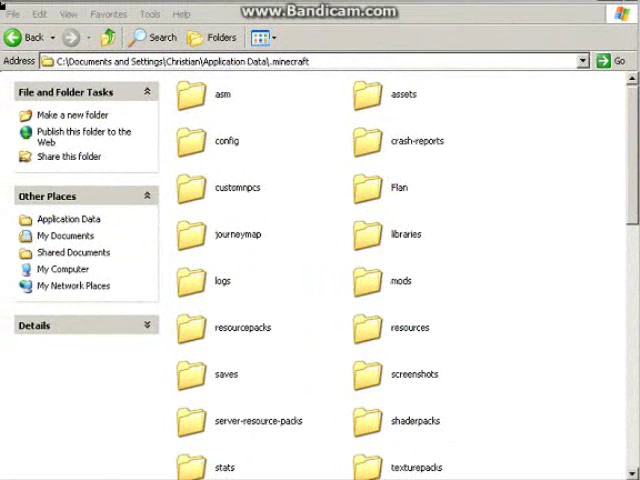
mouse_move(552, 230)
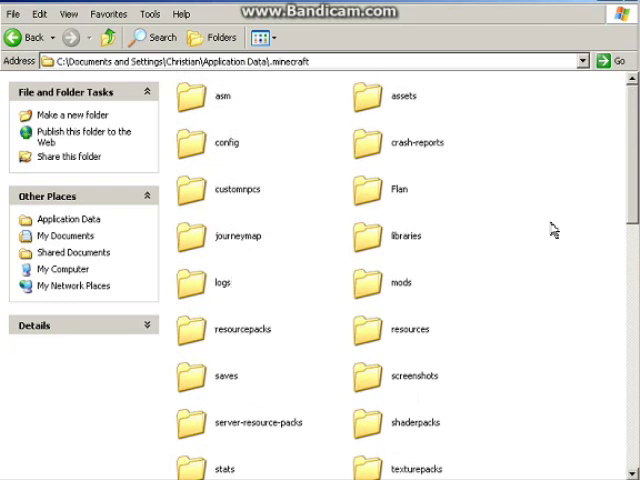
Scroll through the .minecraft folder contents toward the assets folder.
scroll("down", 3)
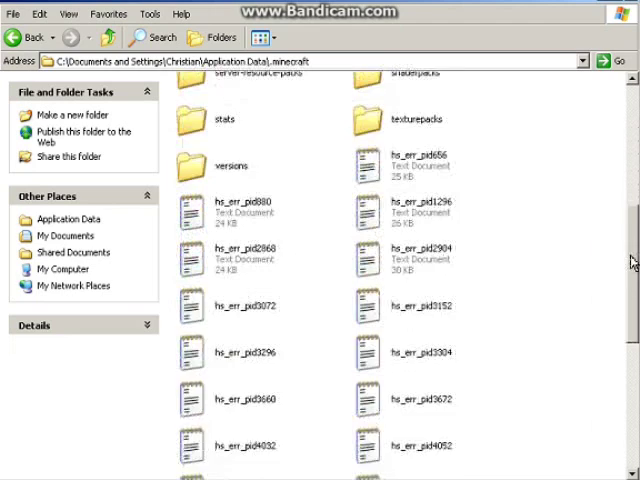
scroll("down", 3)
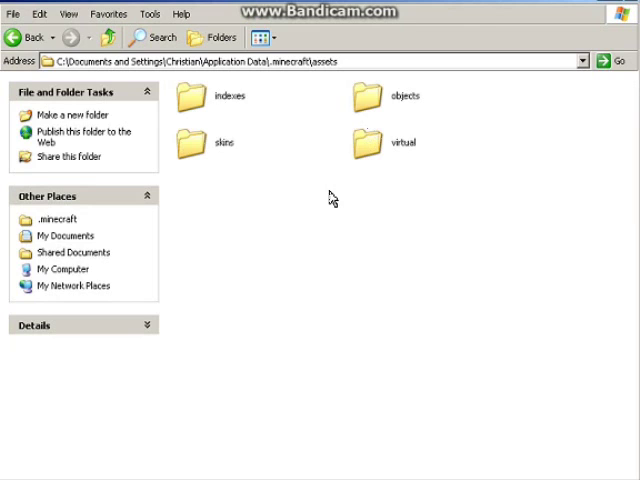
left_click(24, 36)
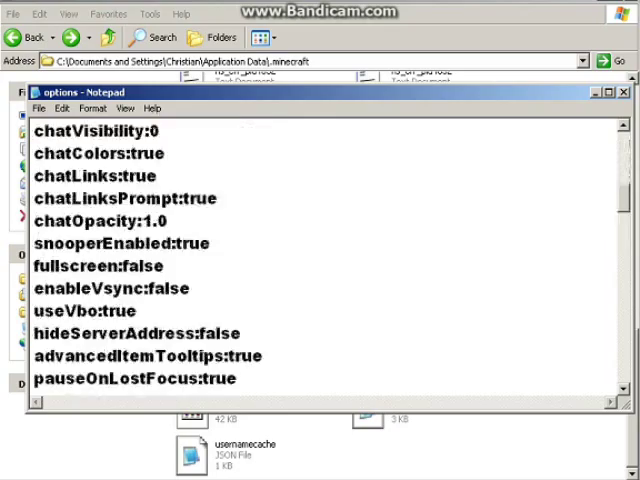
Scroll the options.txt file in Notepad toward the gamma line.
scroll("up", 3)
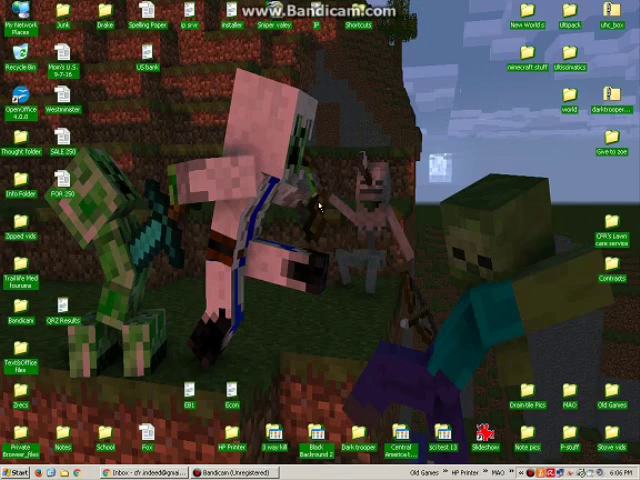
Launch Minecraft 1.10.2 from the desktop launcher icon to its title menu.
left_click(294, 470)
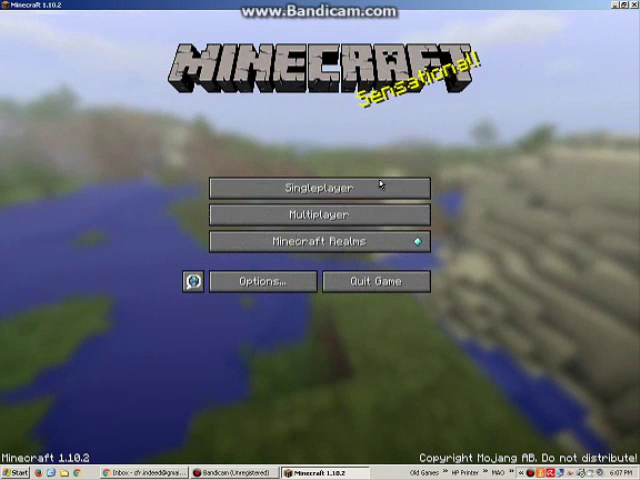
Review Controls and Video Settings, confirming Brightness reads Bright, and return to Options.
left_click(262, 280)
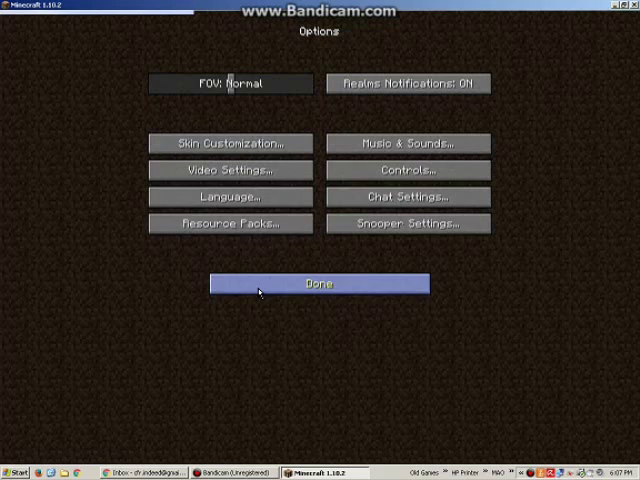
left_click(318, 284)
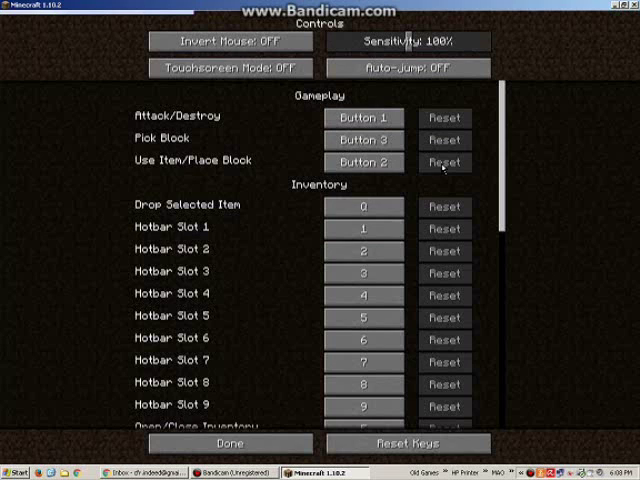
left_click(232, 444)
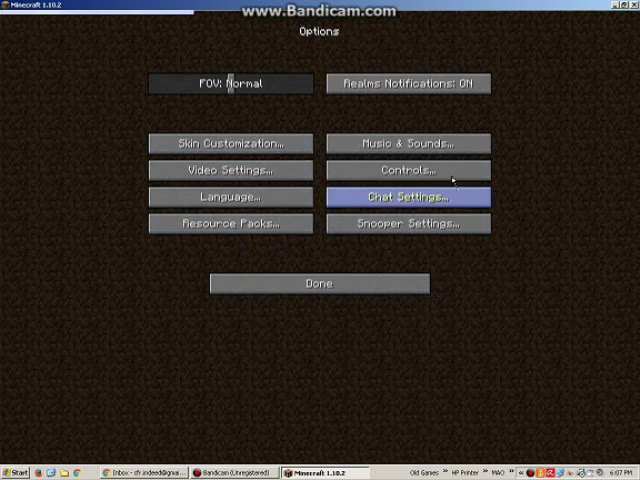
left_click(408, 168)
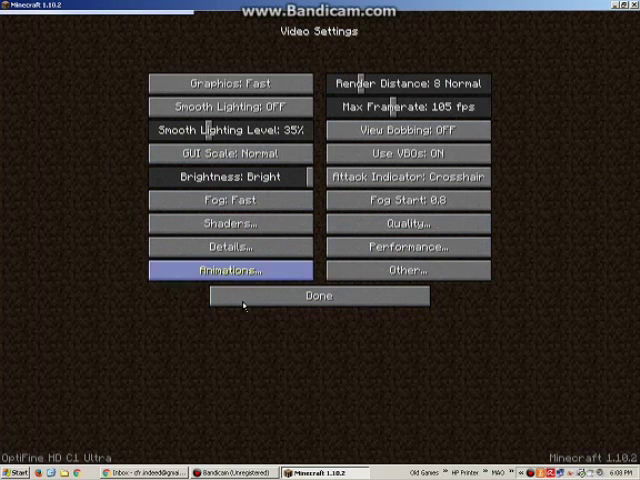
left_click(320, 296)
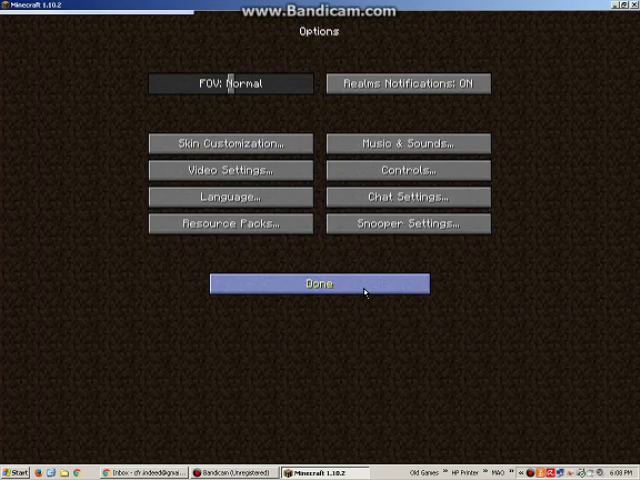
left_click(316, 284)
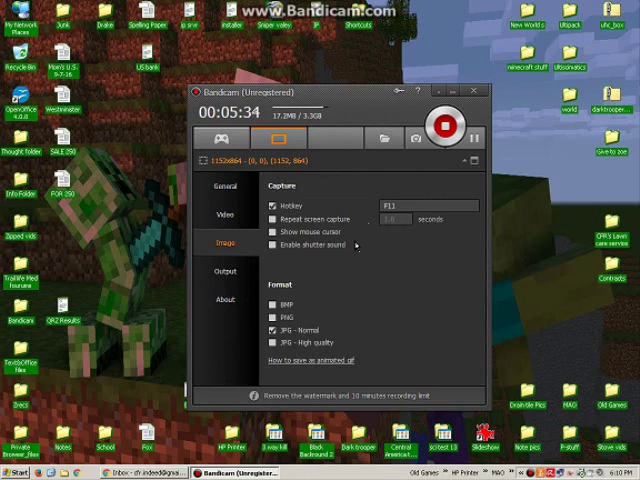
mouse_move(328, 302)
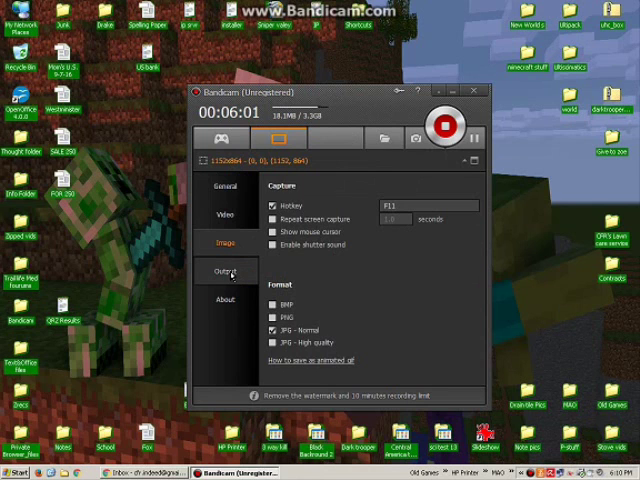
left_click(226, 270)
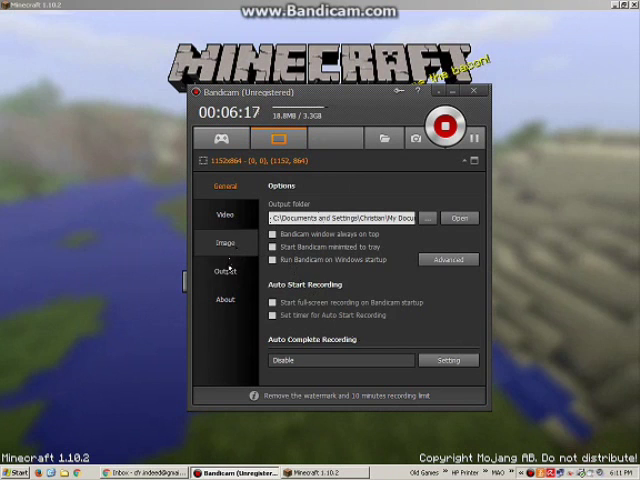
Switch from Bandicam back to the Minecraft title screen.
left_click(224, 242)
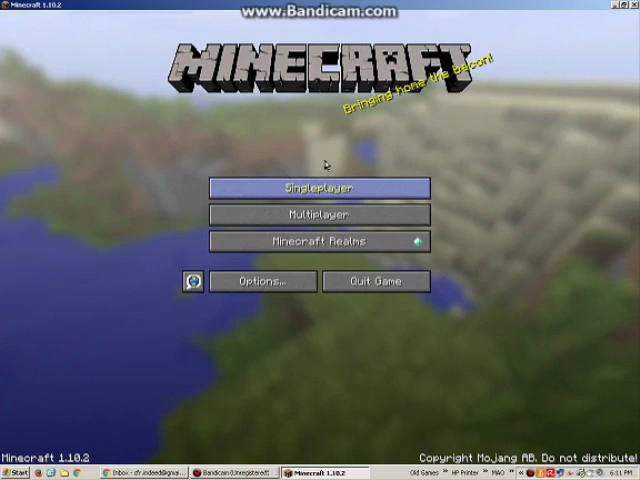
Start a Singleplayer game and load the world with sandstone buildings and lava.
left_click(320, 188)
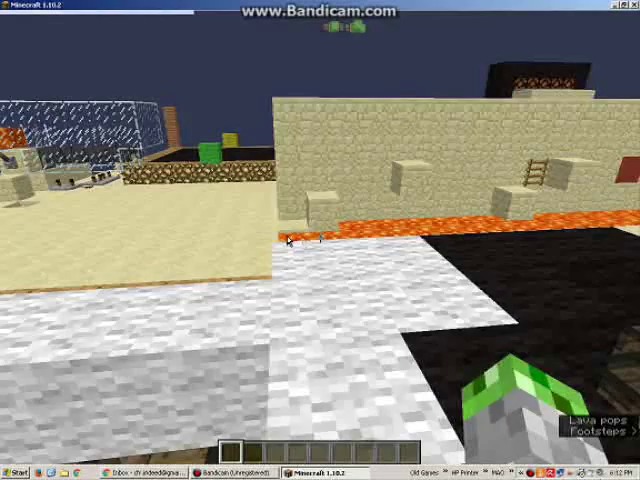
Walk across the white block platform to test how the recording looks in-game.
key("Escape")
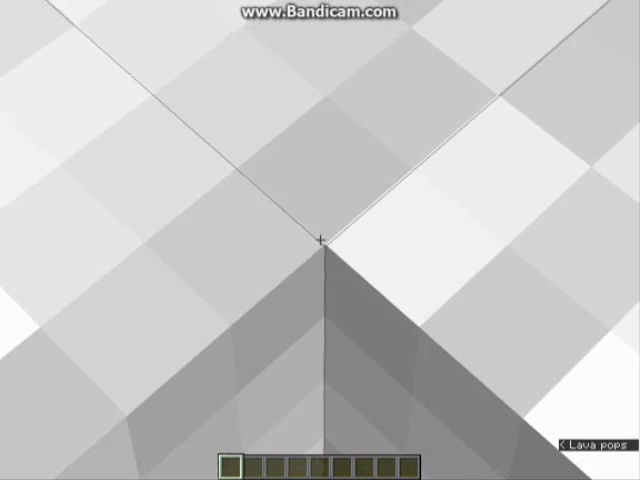
key("e")
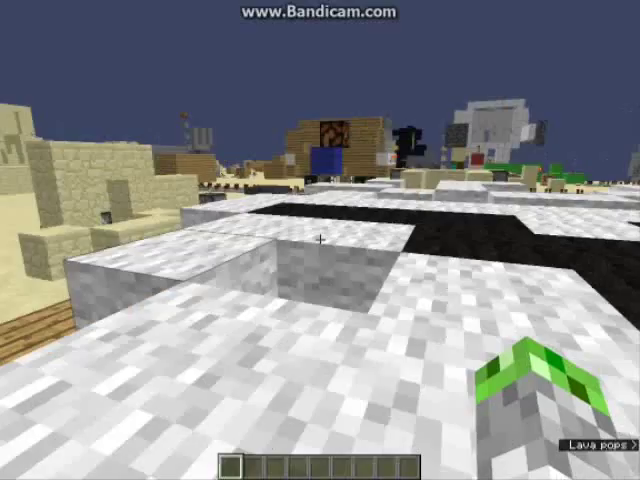
mouse_move(320, 240)
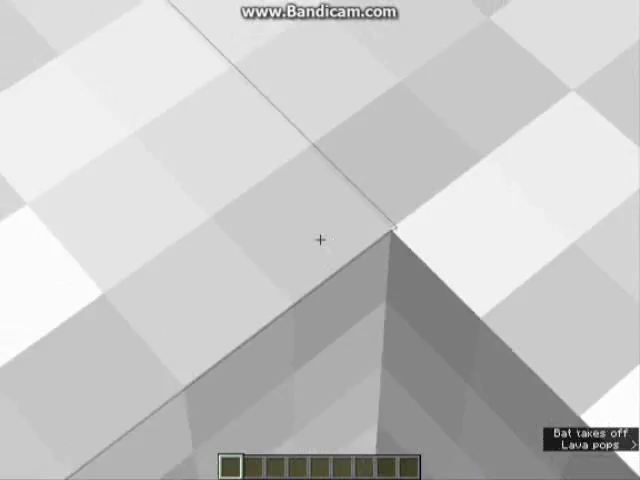
mouse_move(320, 240)
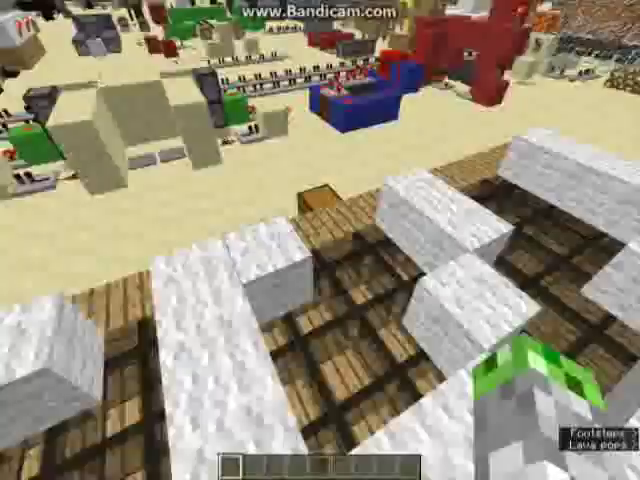
mouse_move(320, 240)
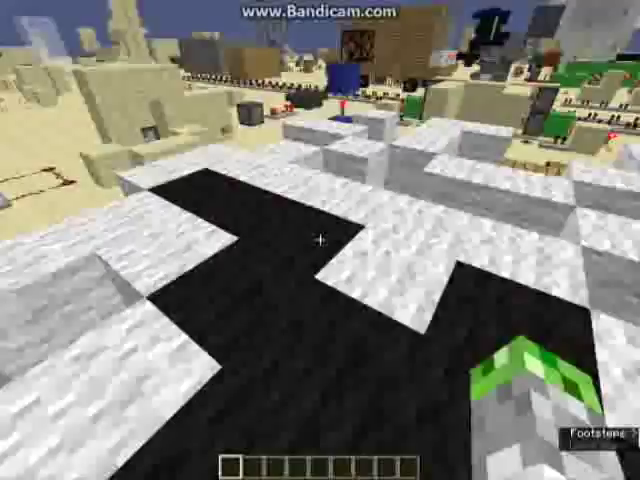
mouse_move(320, 240)
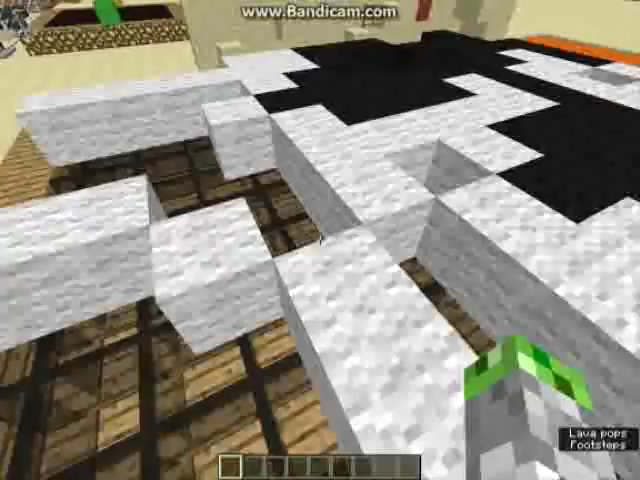
mouse_move(320, 240)
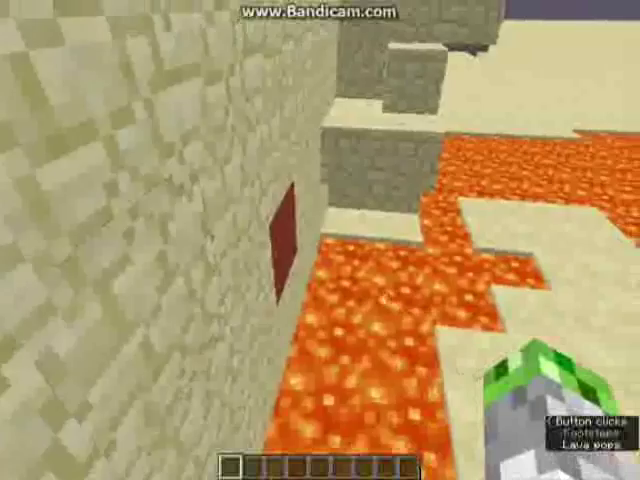
mouse_move(320, 240)
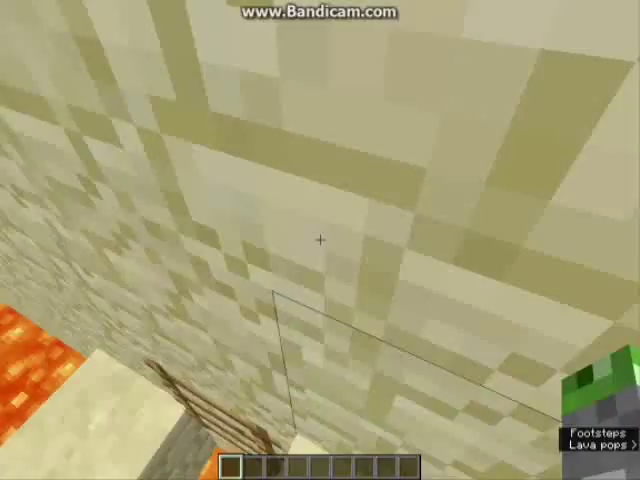